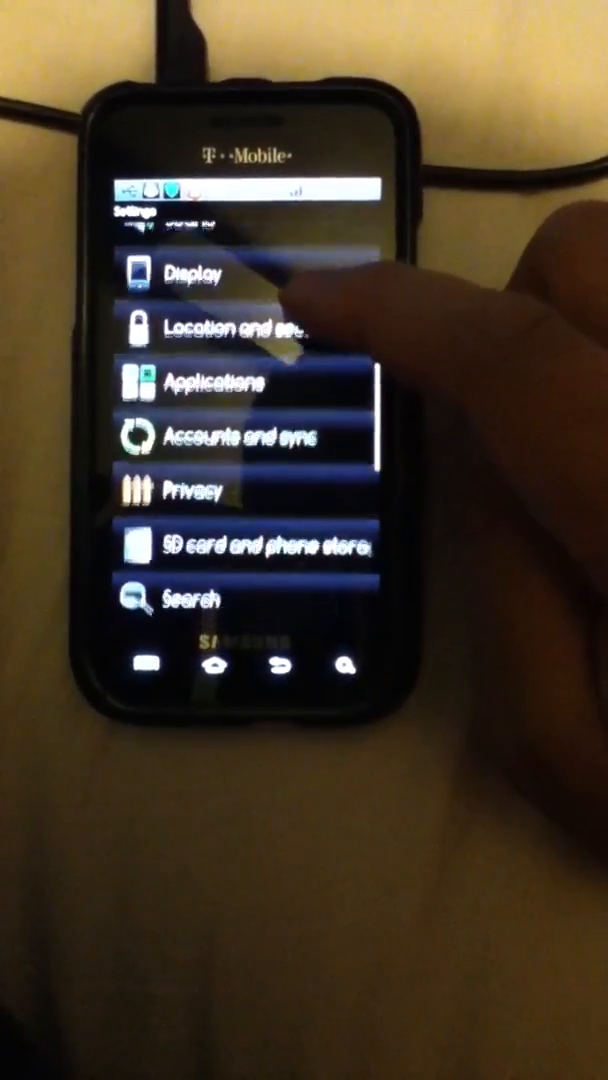
- Check the Location and security settings, then go to the Applications settings listing USB settings
scroll(down, 3)
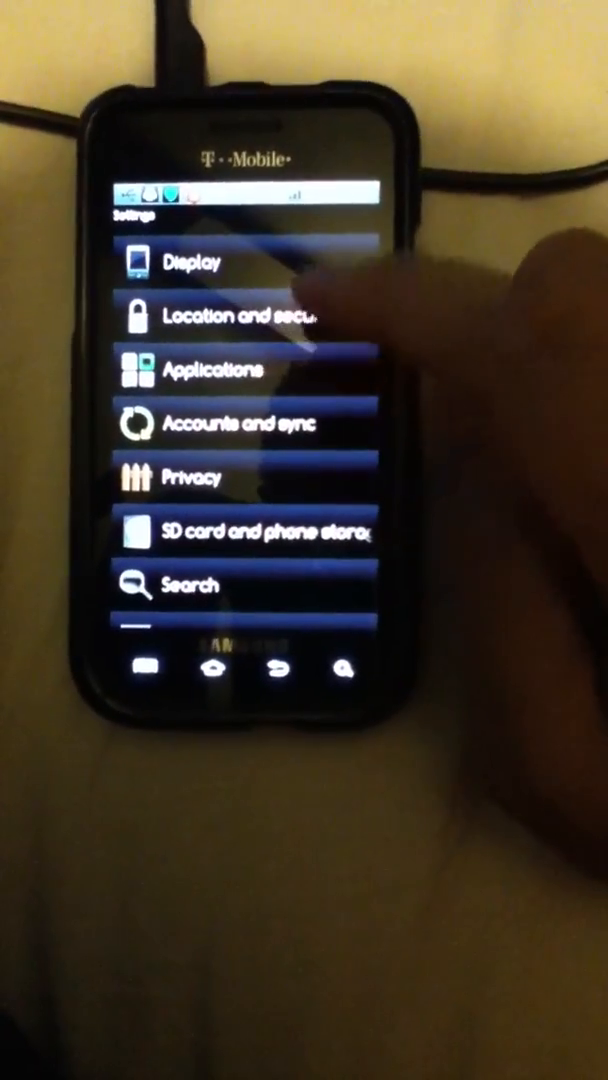
click(240, 316)
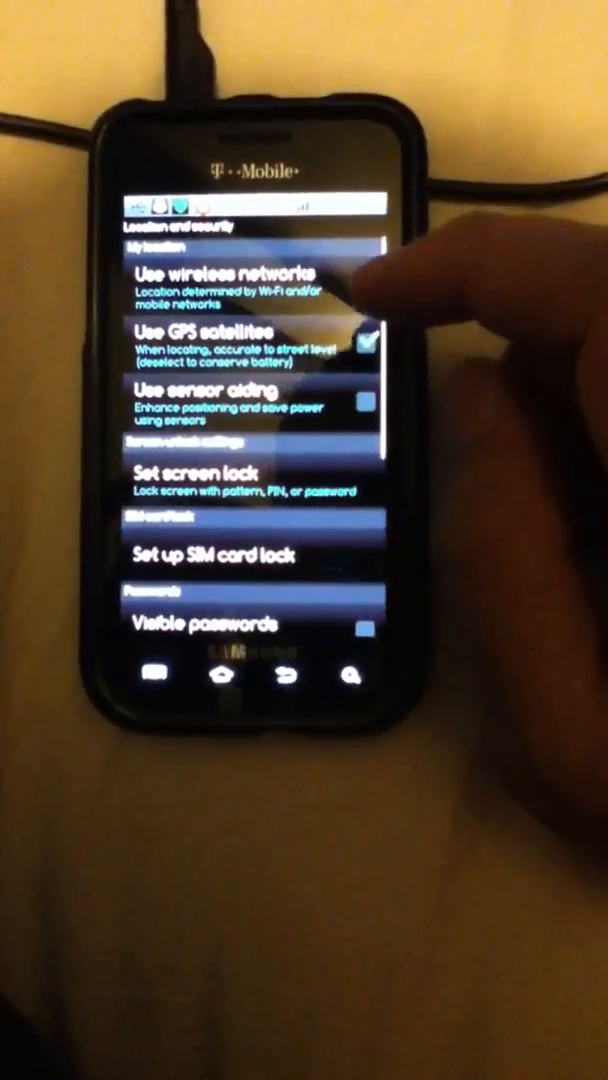
click(288, 680)
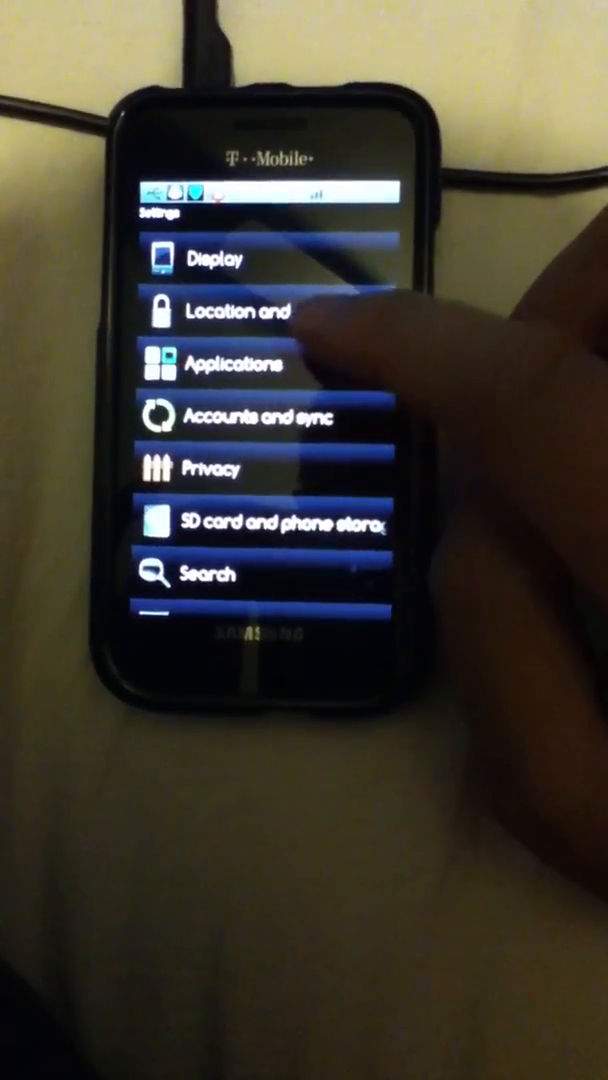
click(236, 364)
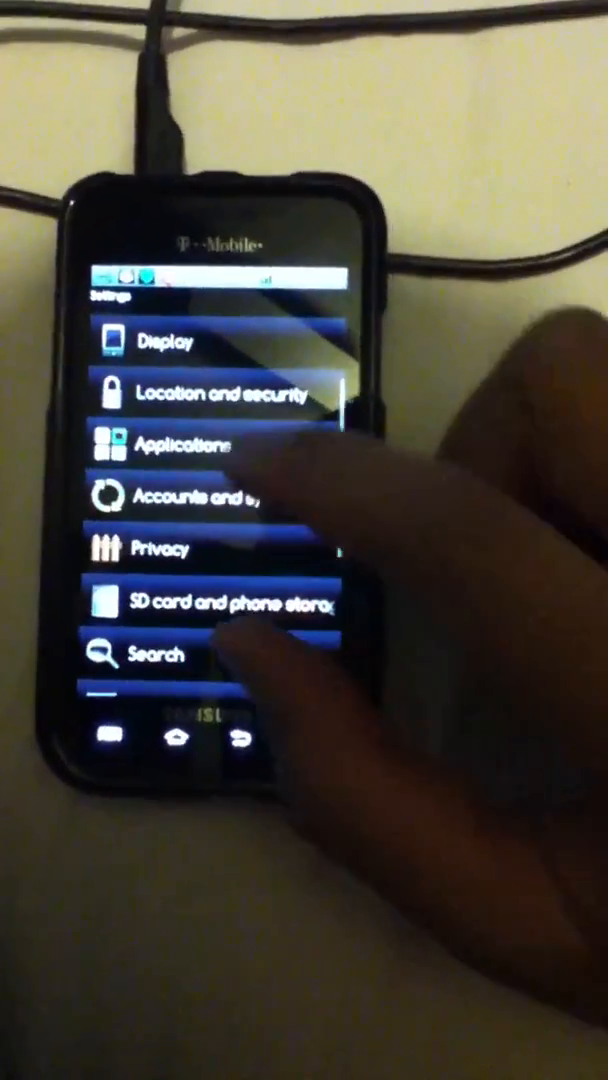
click(180, 444)
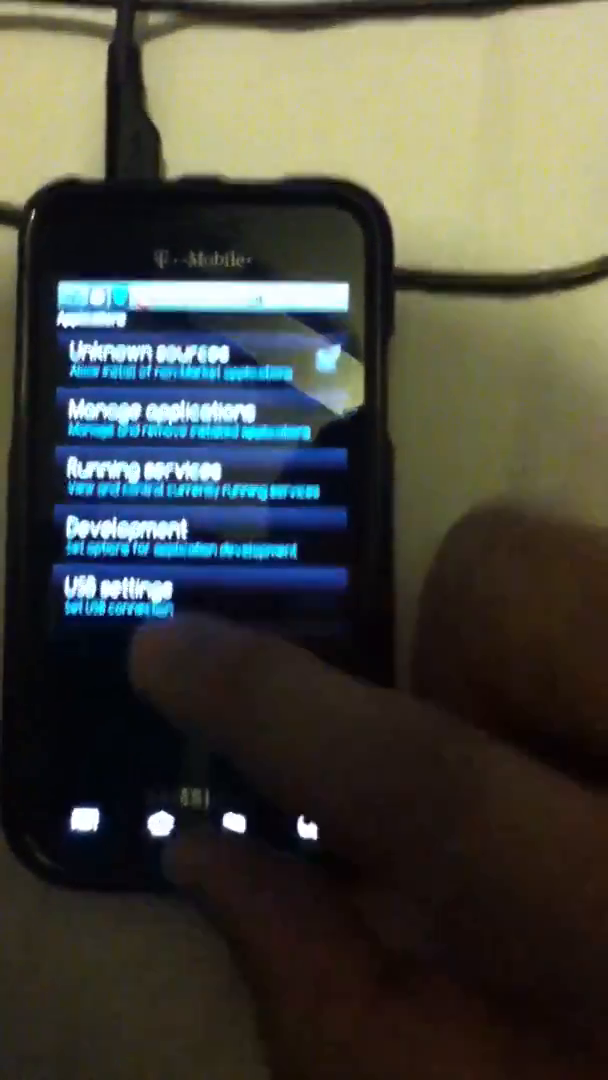